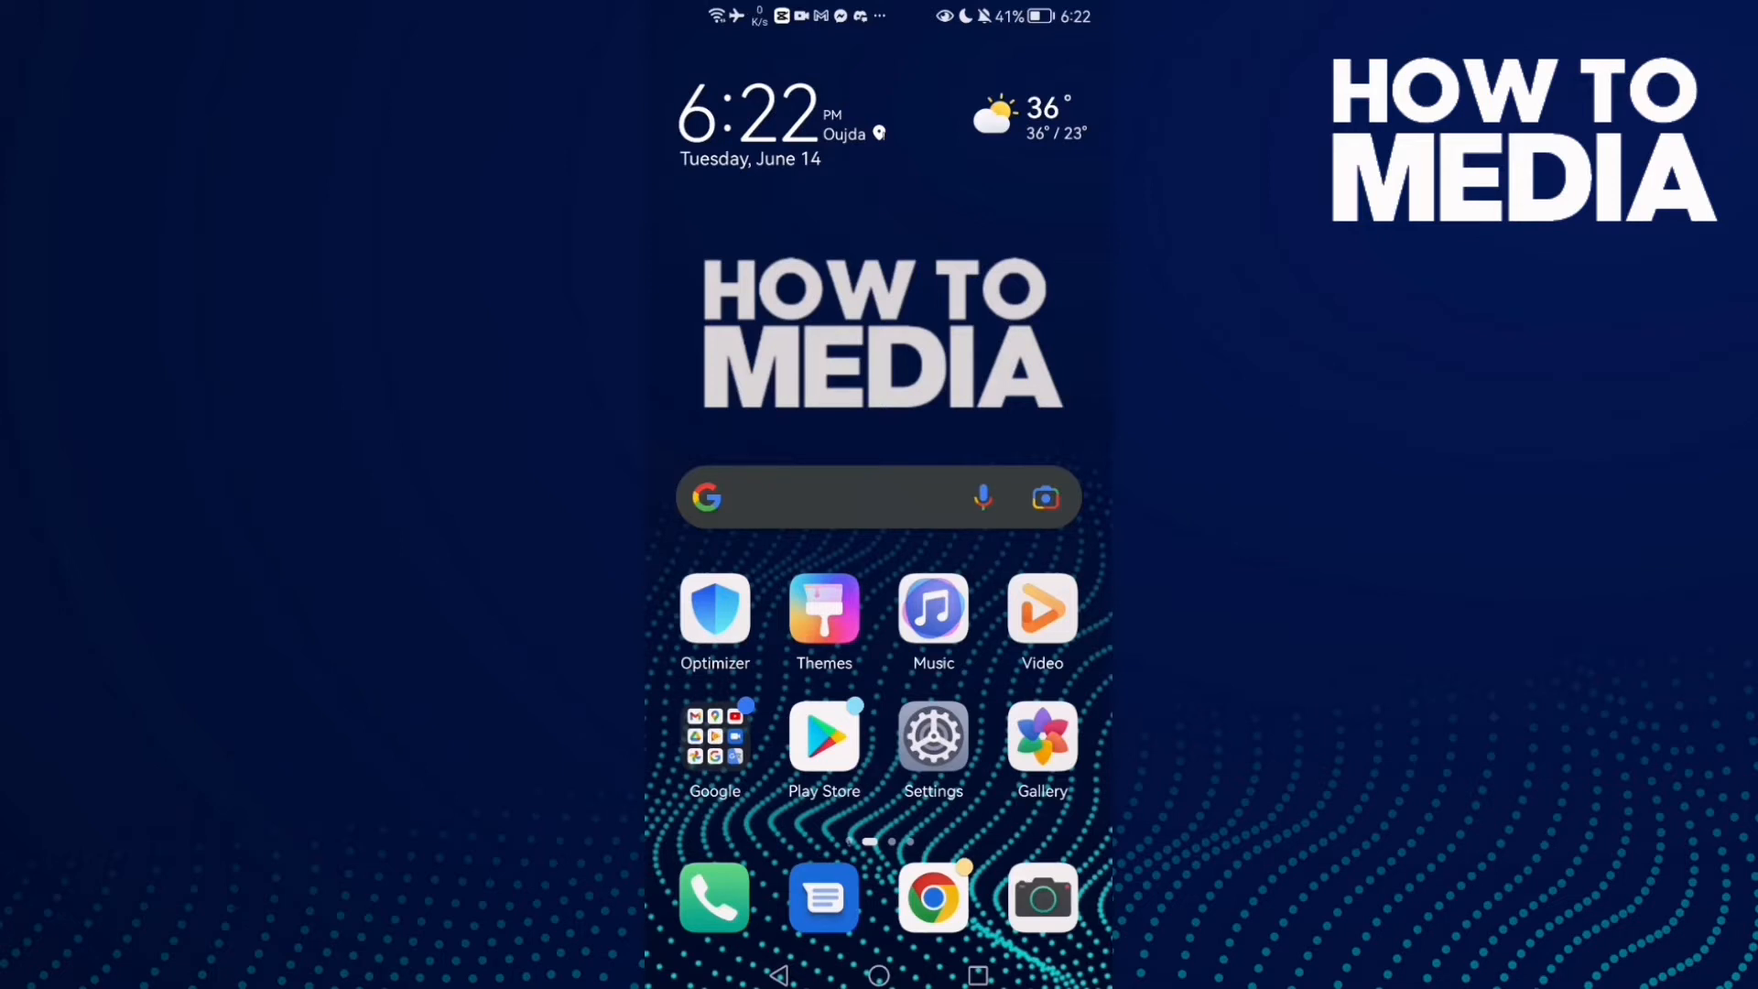
Launch the Likee app from the second home screen page into its For You feed
scroll("left", 3)
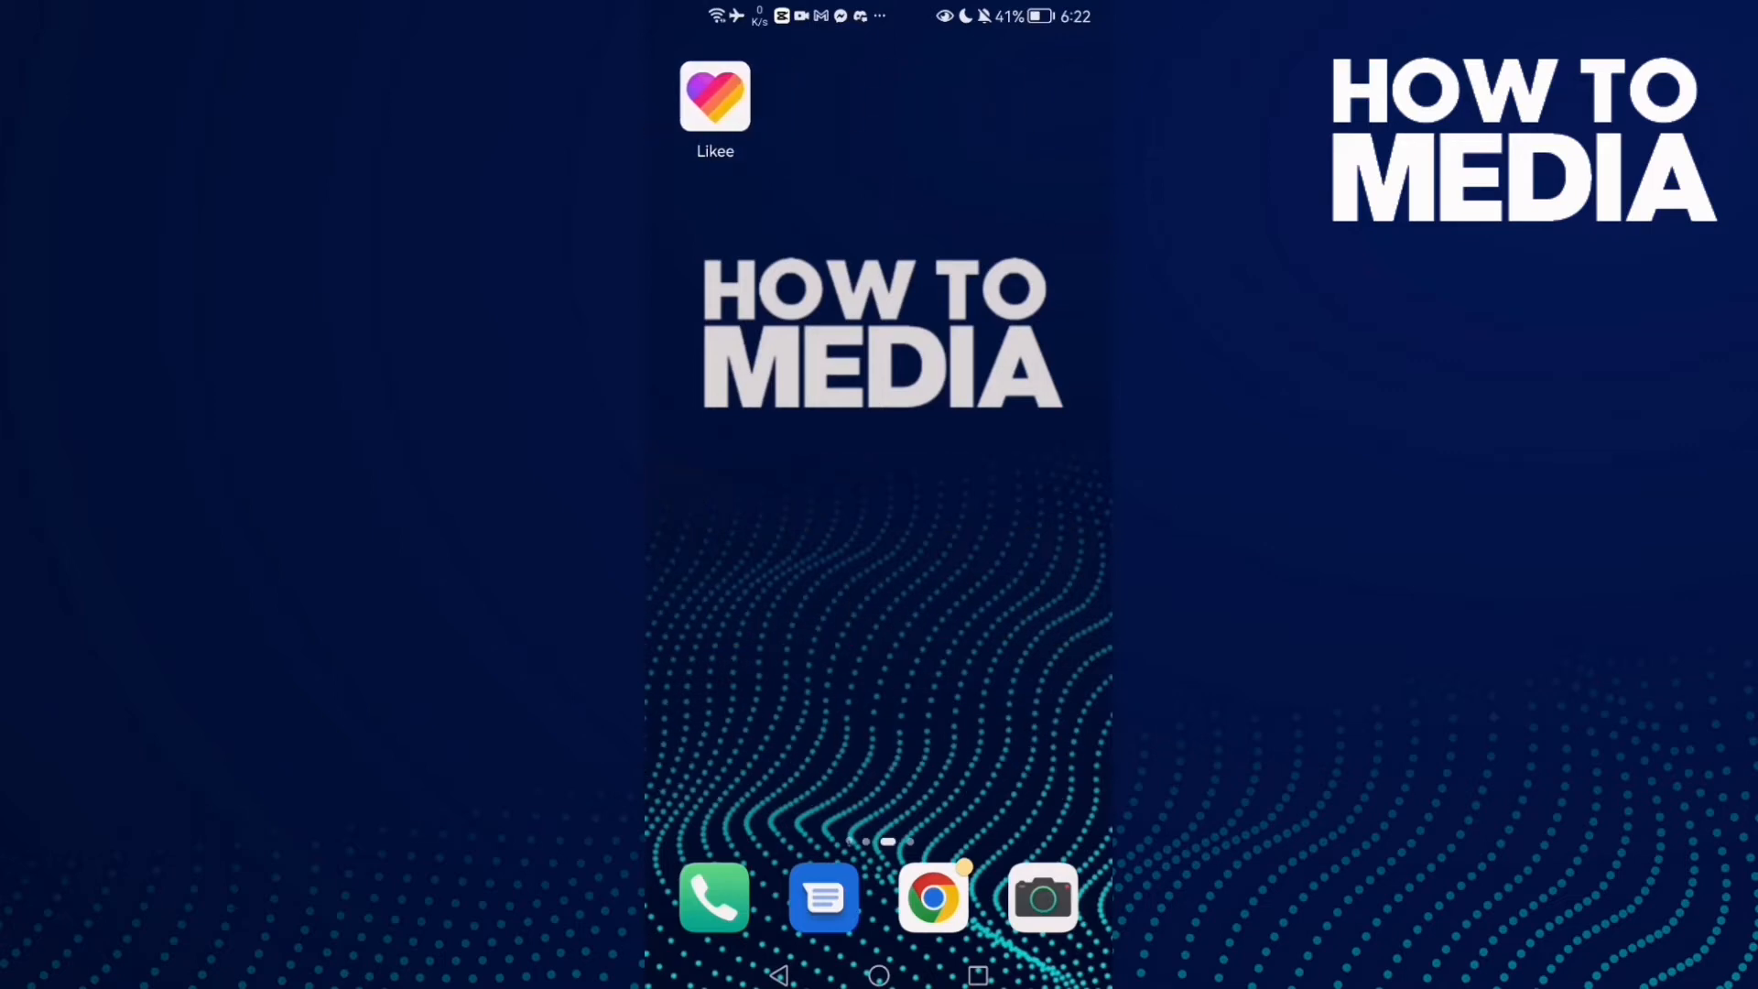
left_click(715, 95)
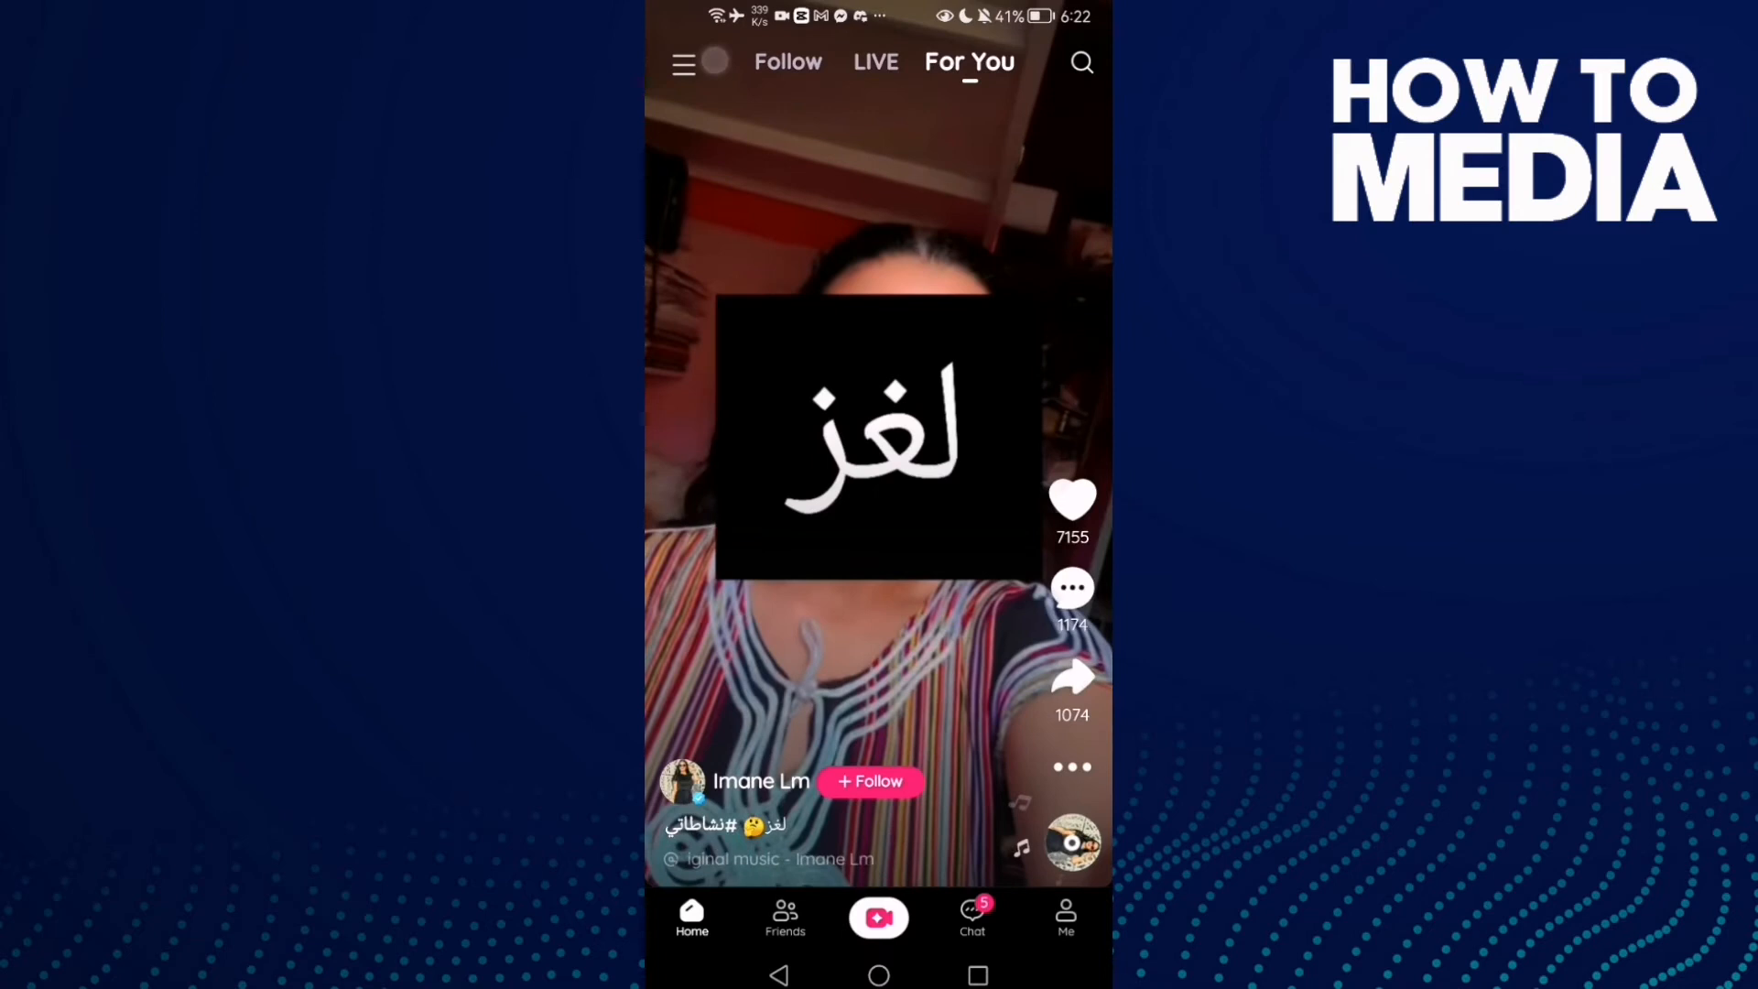
Reach Likee's Notifications settings page via the menu and General settings
left_click(683, 62)
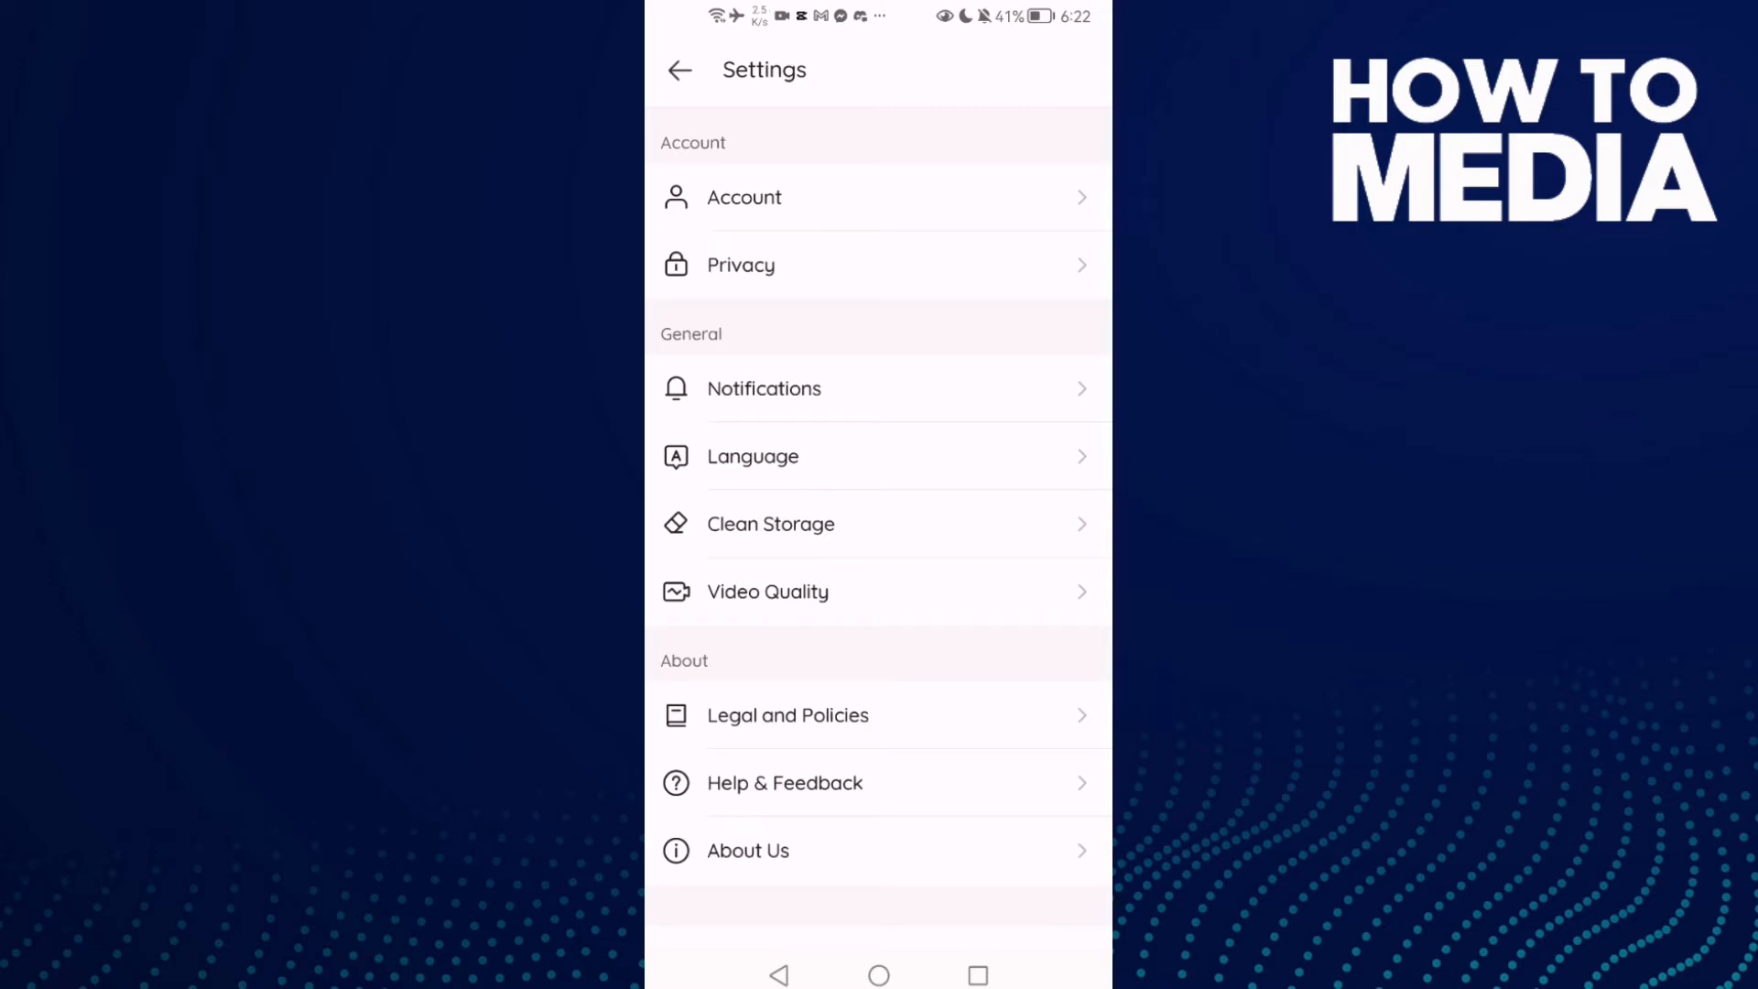
left_click(987, 394)
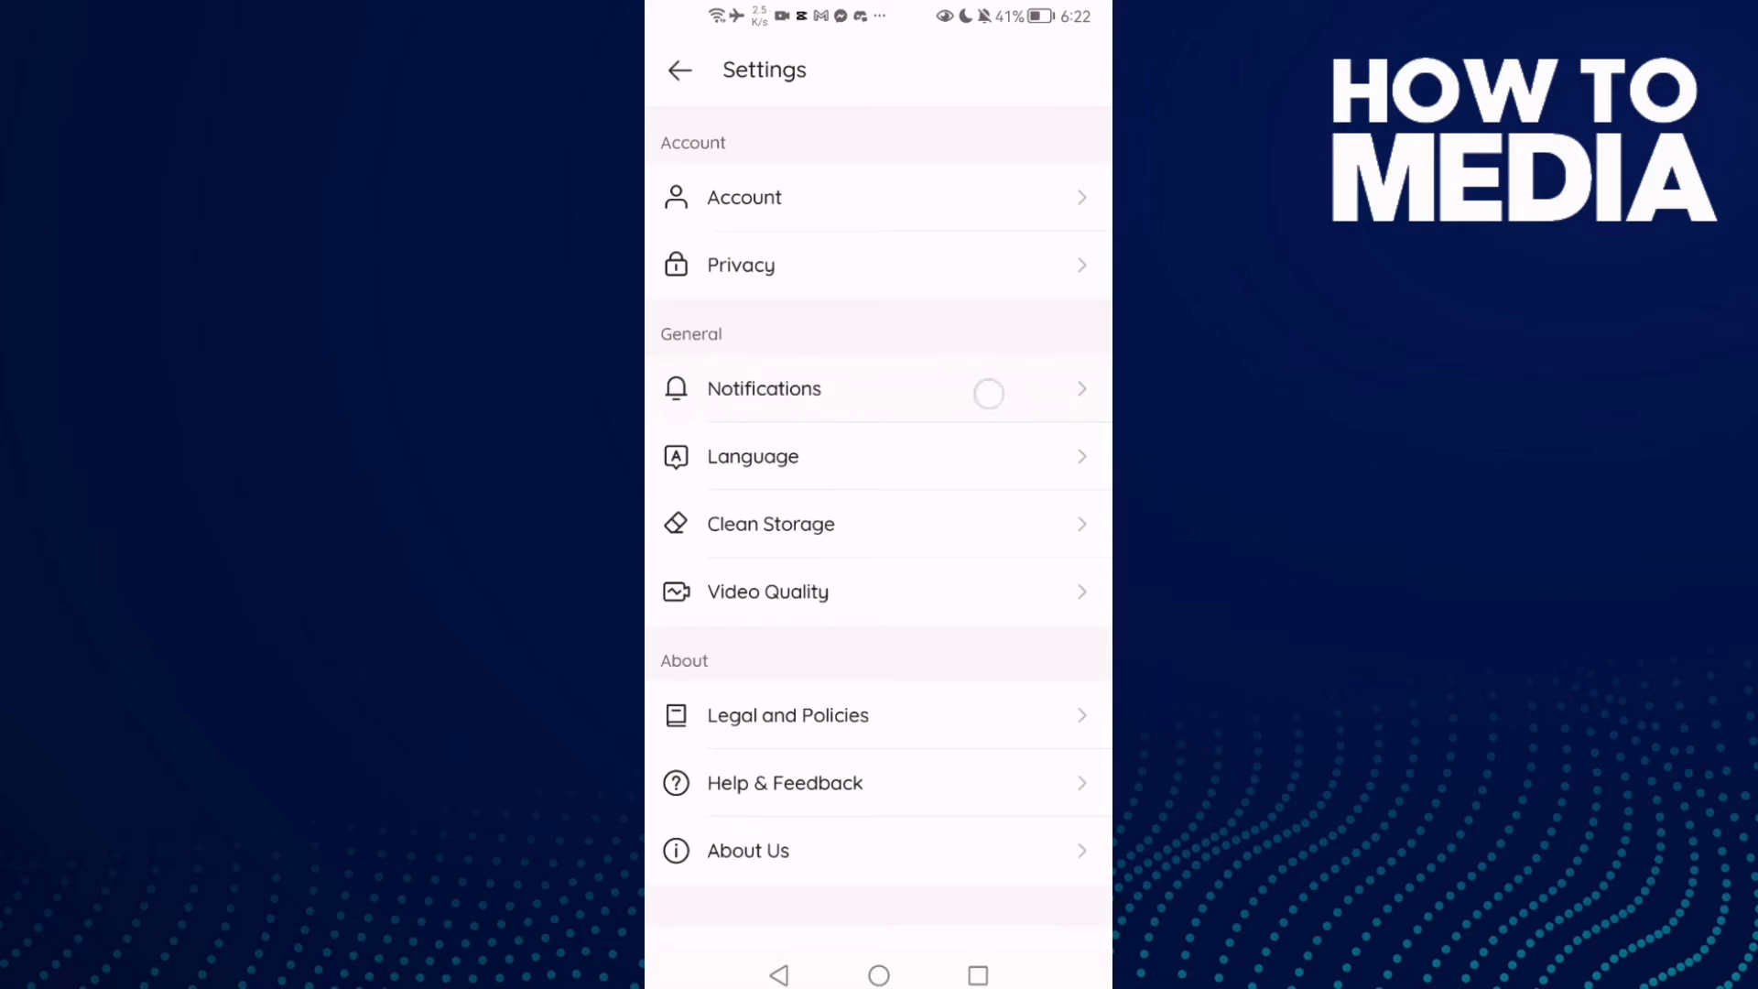
left_click(765, 389)
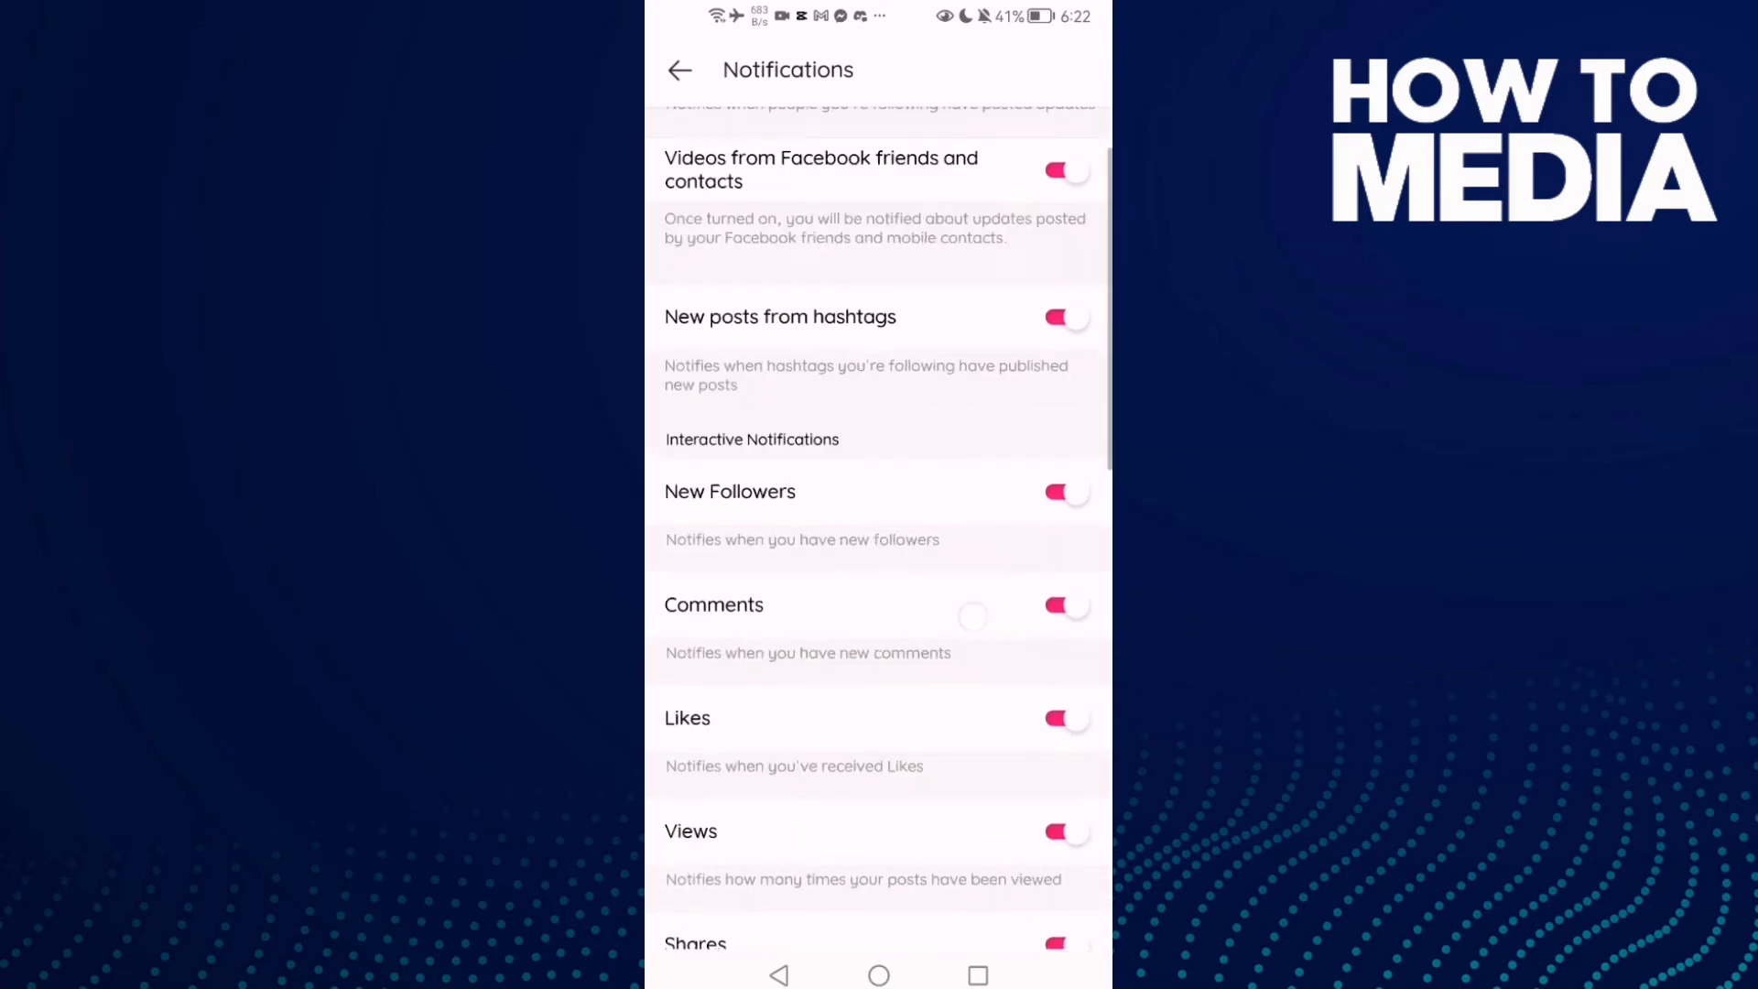
scroll("down", 3)
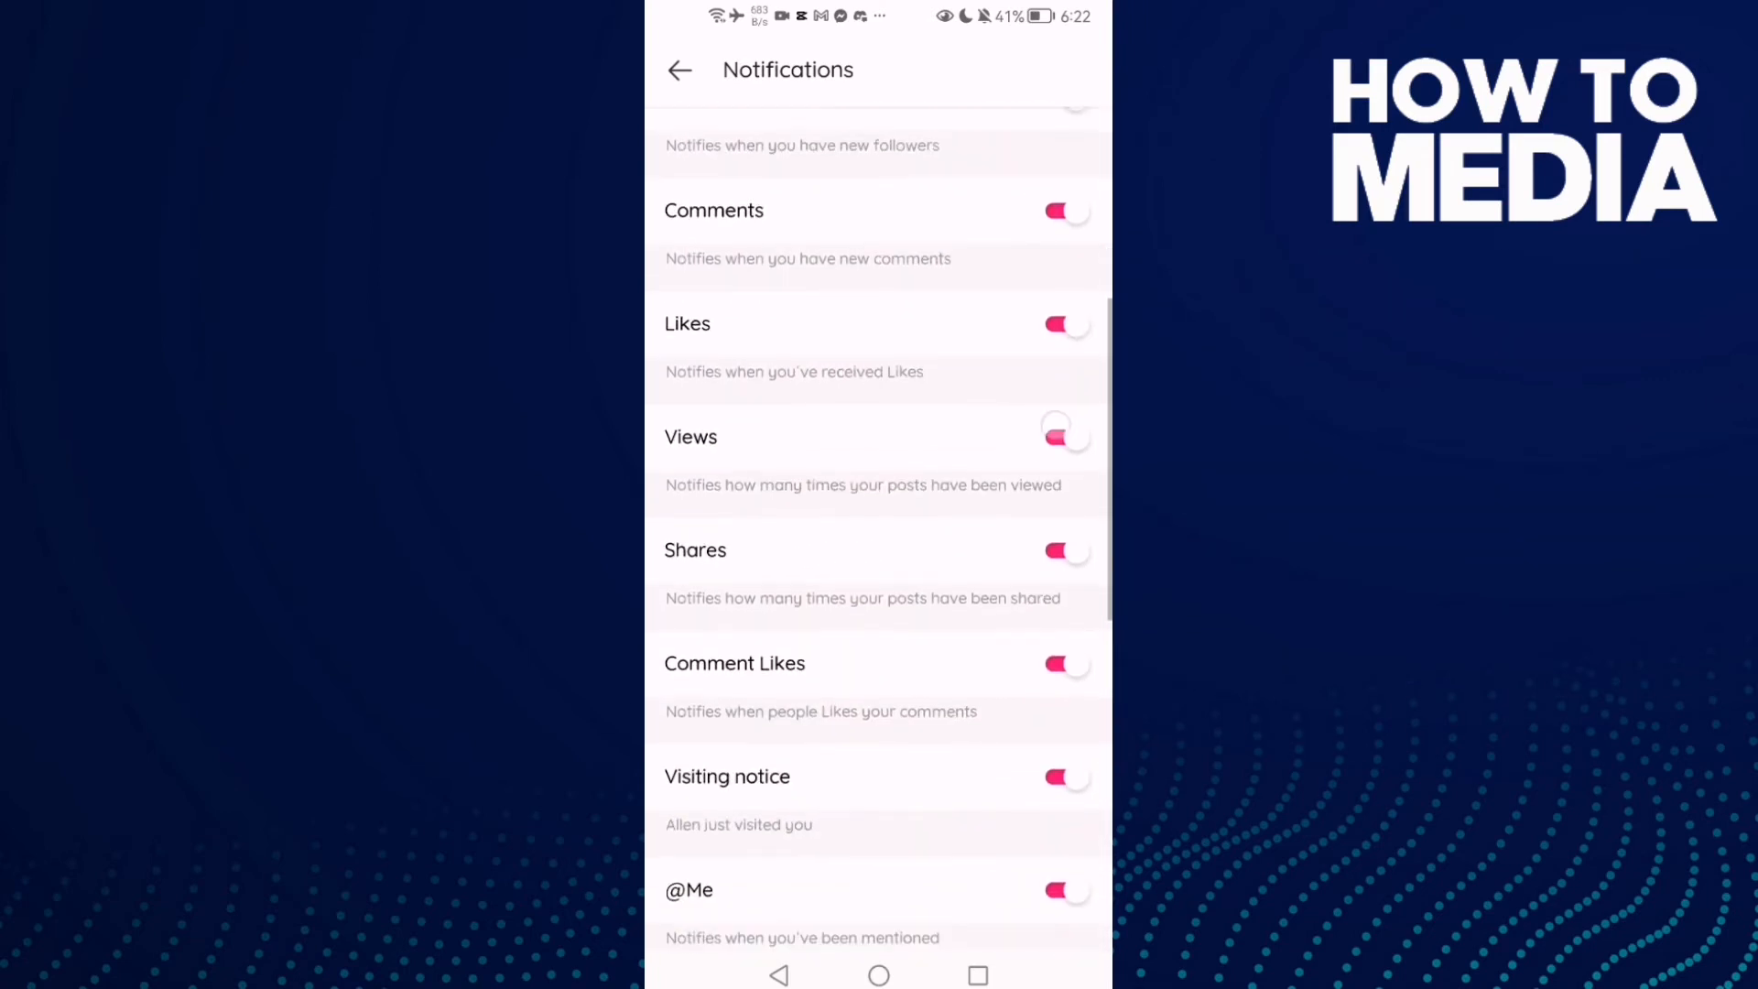
scroll("down", 3)
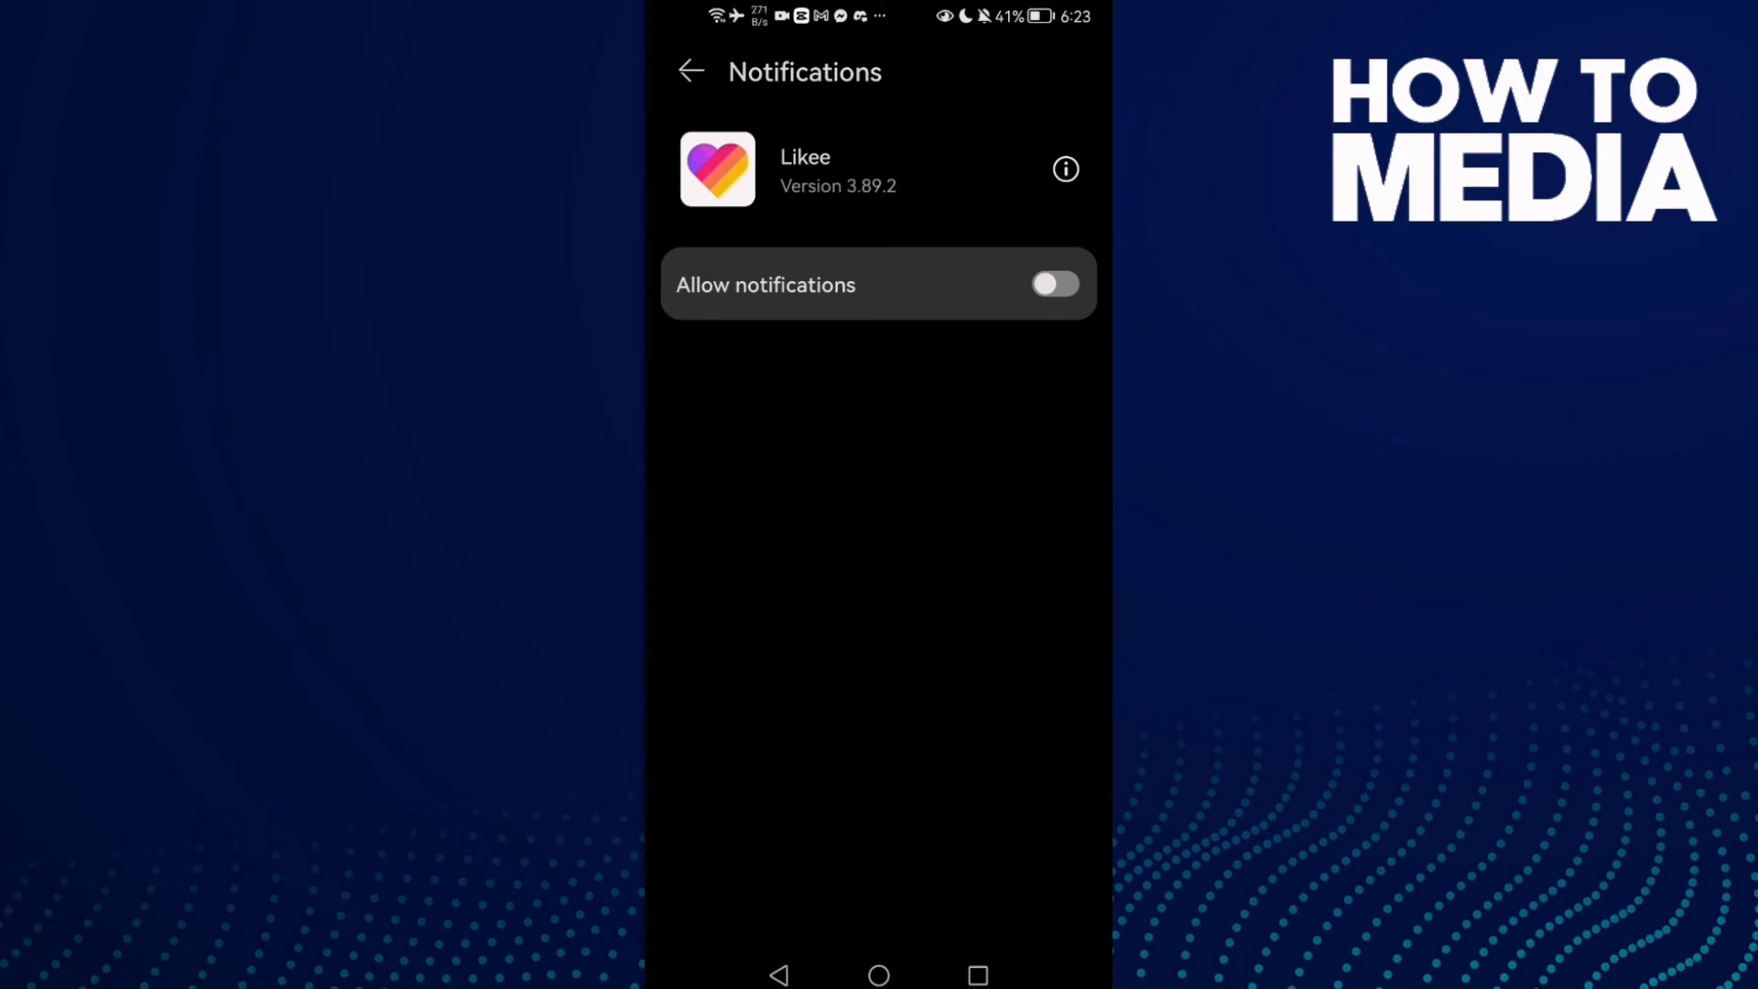
Switch on 'Allow notifications' for Likee in Android Settings
left_click(1051, 284)
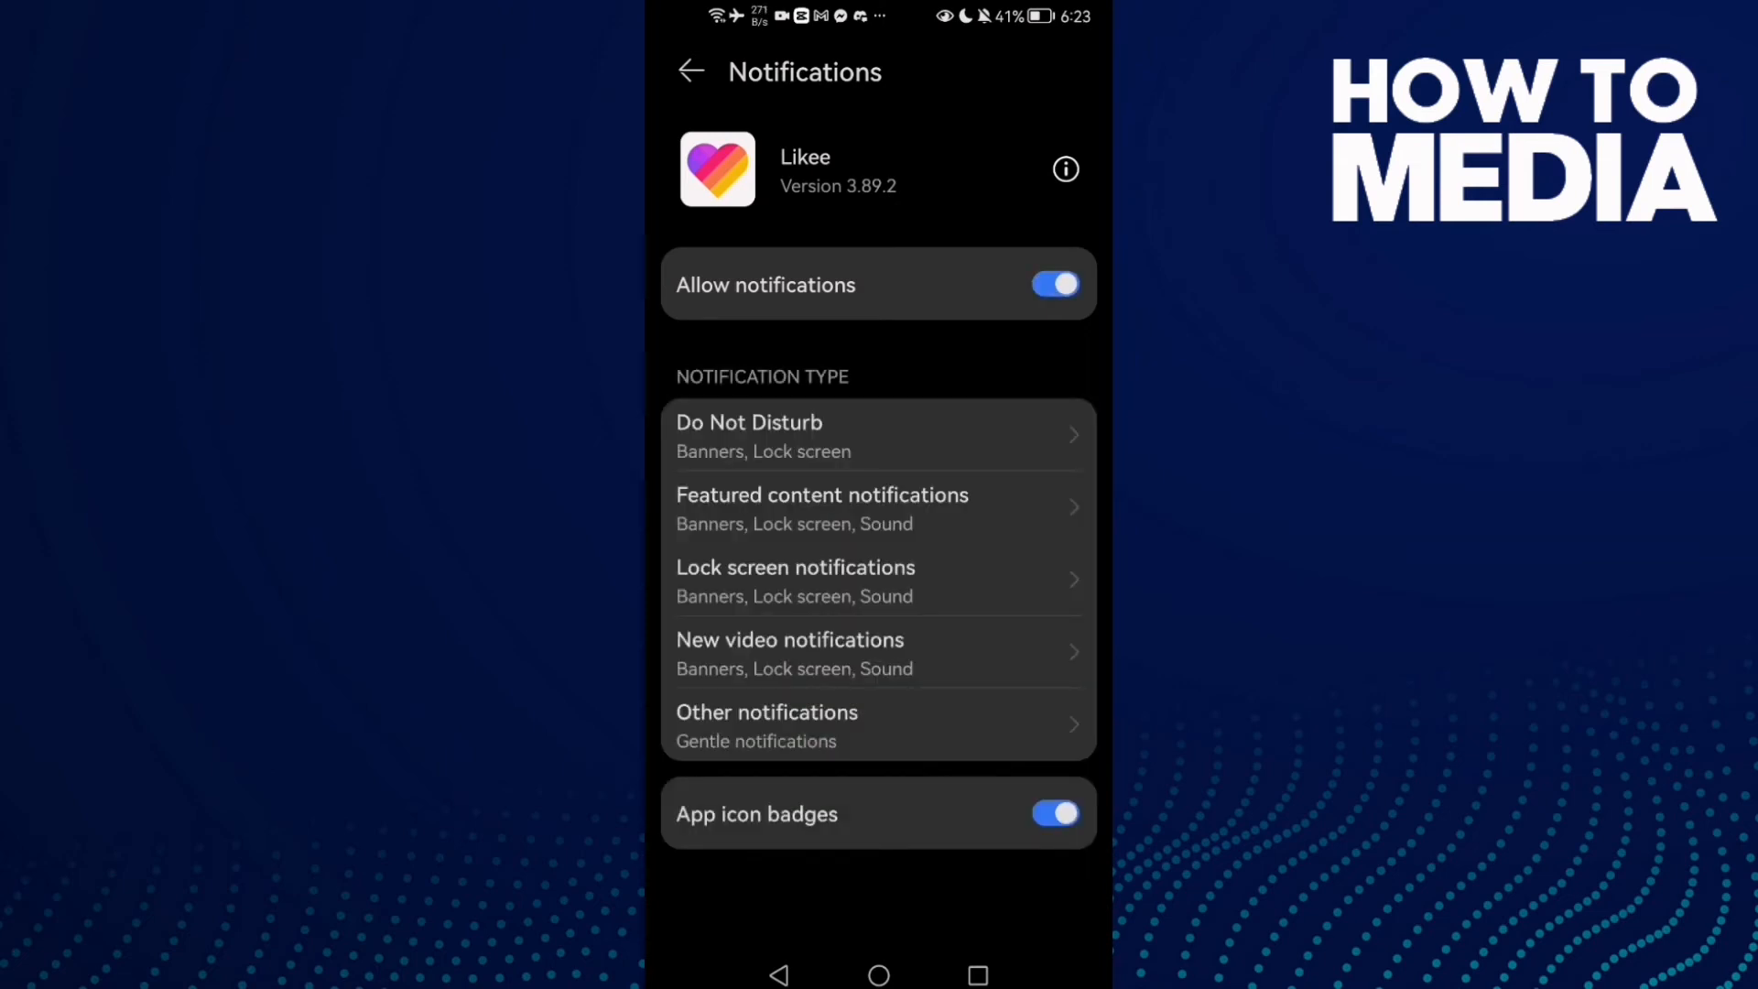